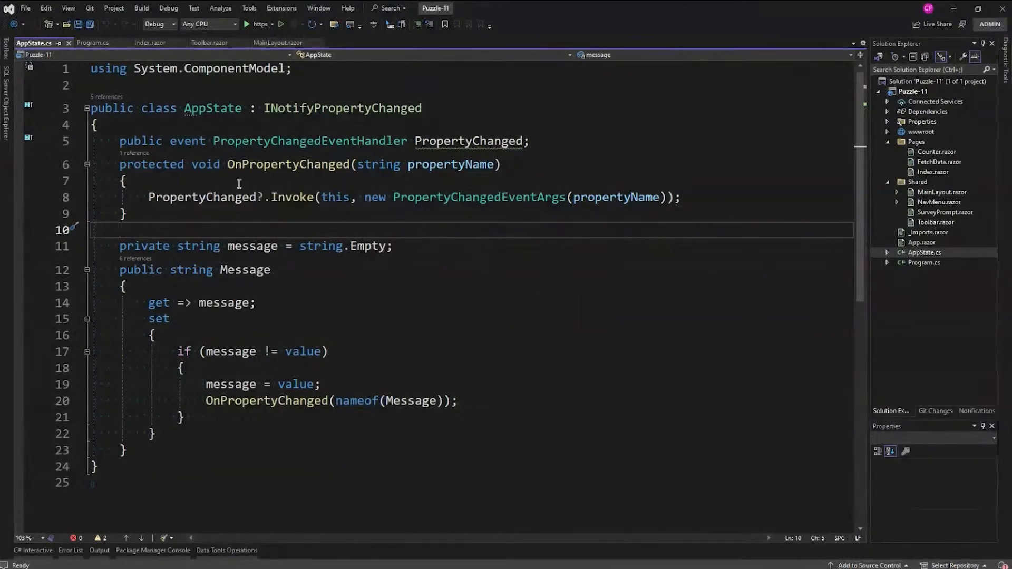
{"action": "mouse_move", "coordinate": [283, 212]}
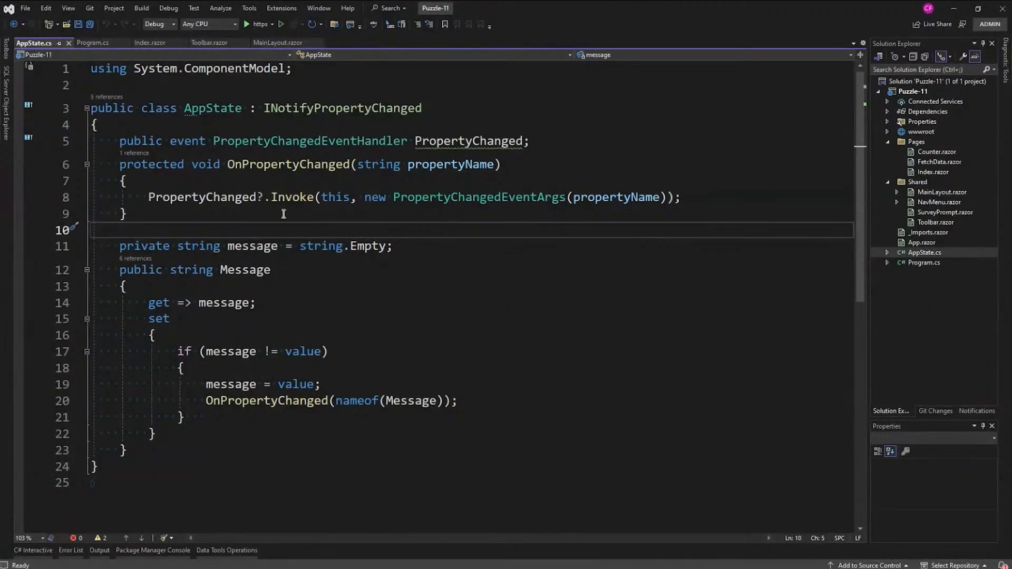
{"action": "mouse_move", "coordinate": [420, 241]}
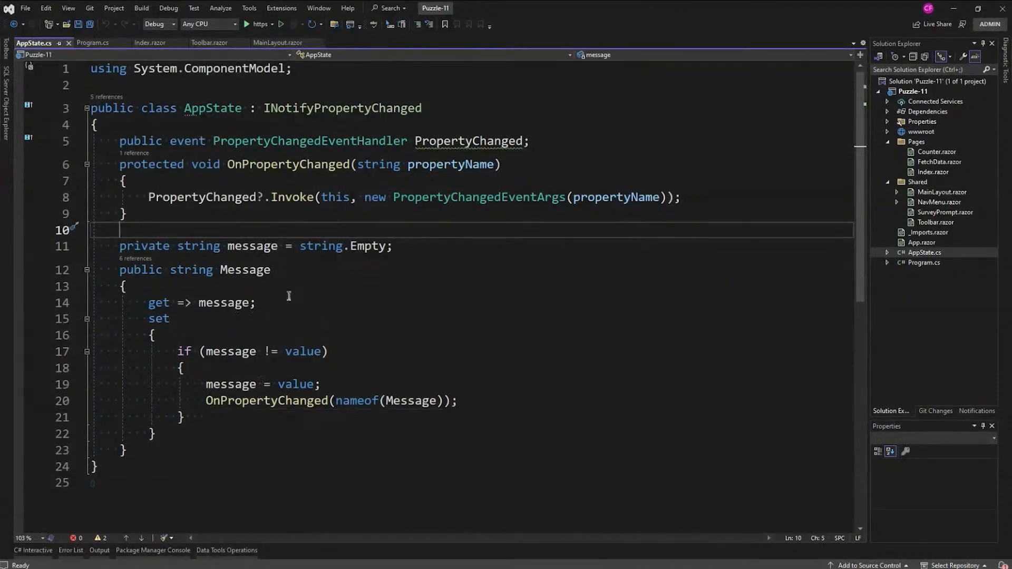
{"action": "mouse_move", "coordinate": [291, 335]}
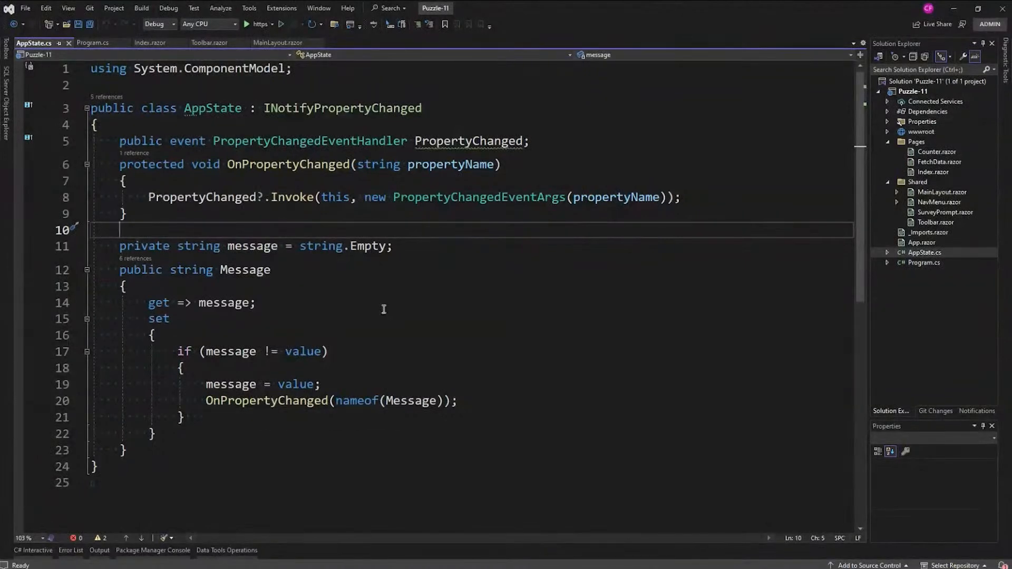
{"action": "mouse_move", "coordinate": [471, 313]}
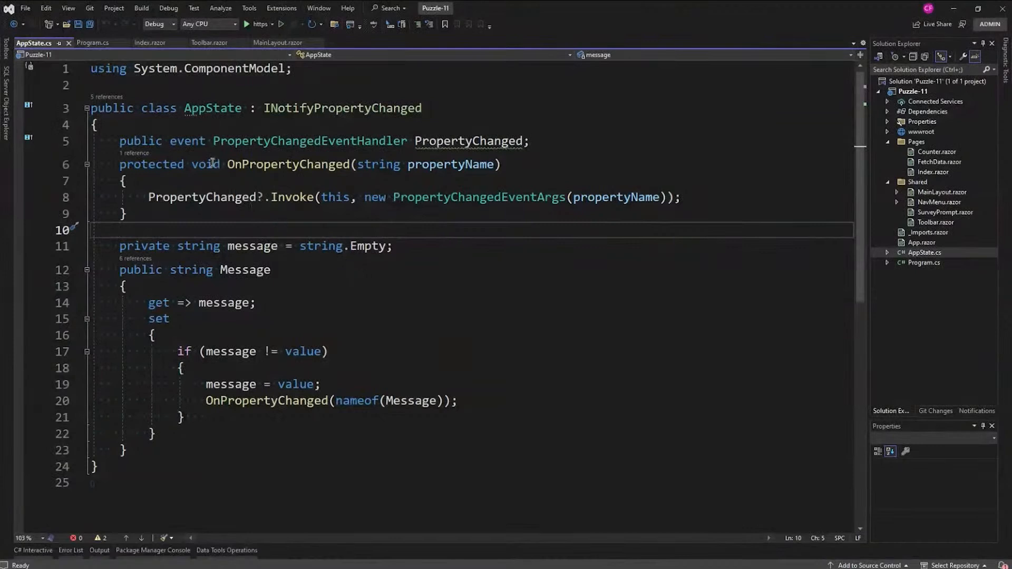
Show Program.cs with the AddScoped<AppState> scoped service registration.
{"action": "left_click", "coordinate": [92, 42]}
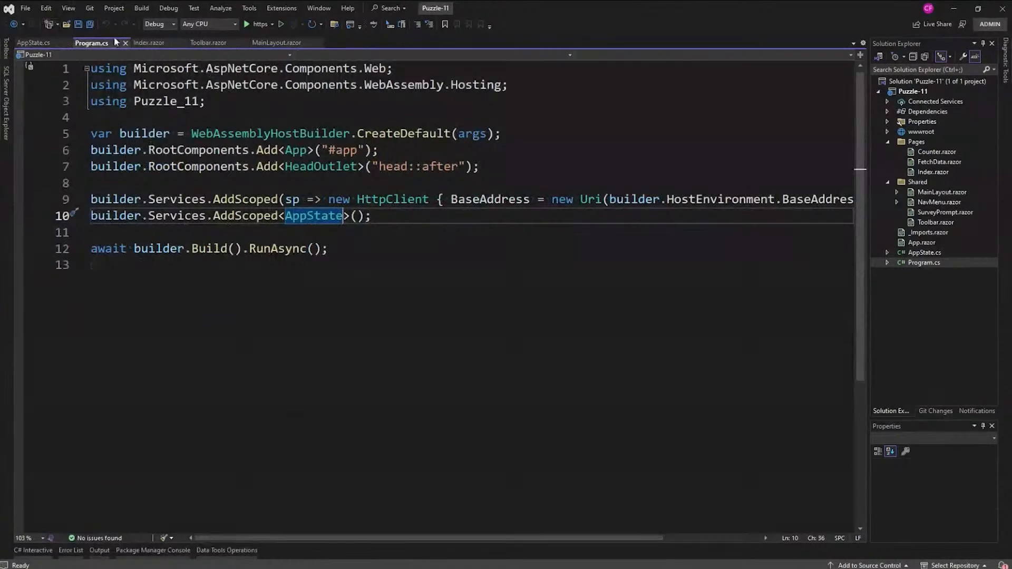
Inspect Index.razor's oninput binding to appState.Message, then view the Toolbar.razor code.
{"action": "left_click", "coordinate": [148, 43]}
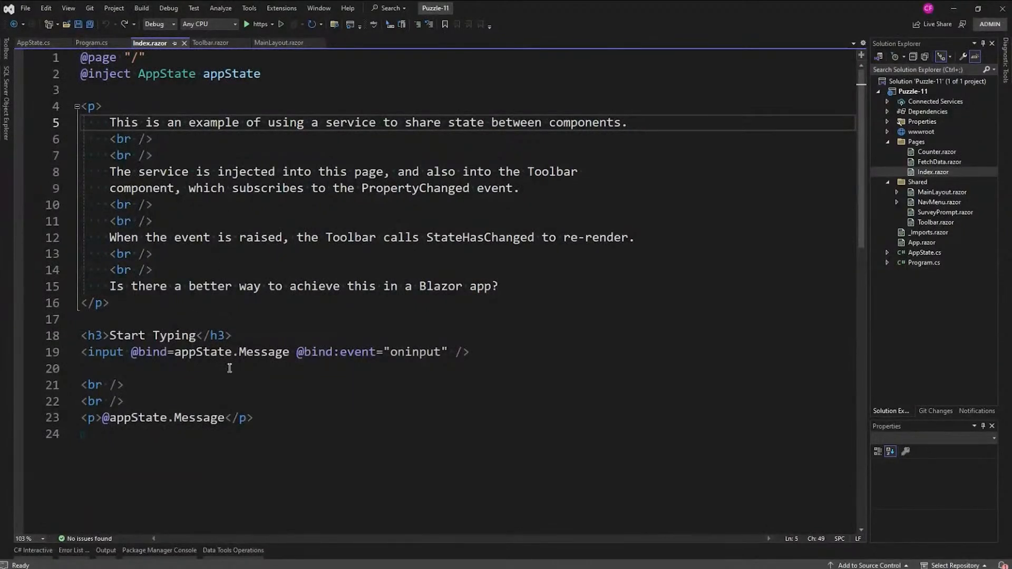
{"action": "mouse_move", "coordinate": [144, 351]}
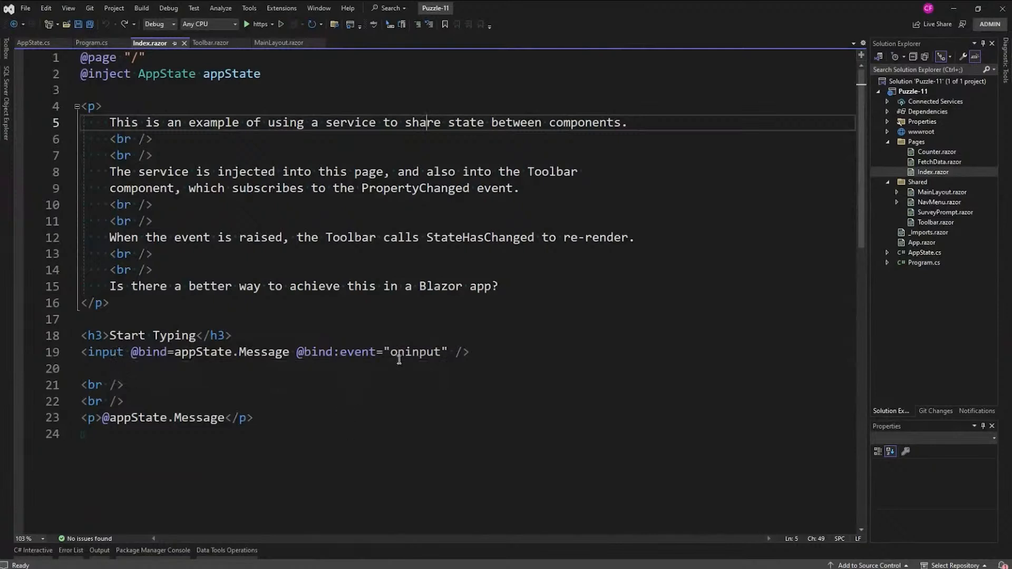
{"action": "double_click", "coordinate": [416, 351]}
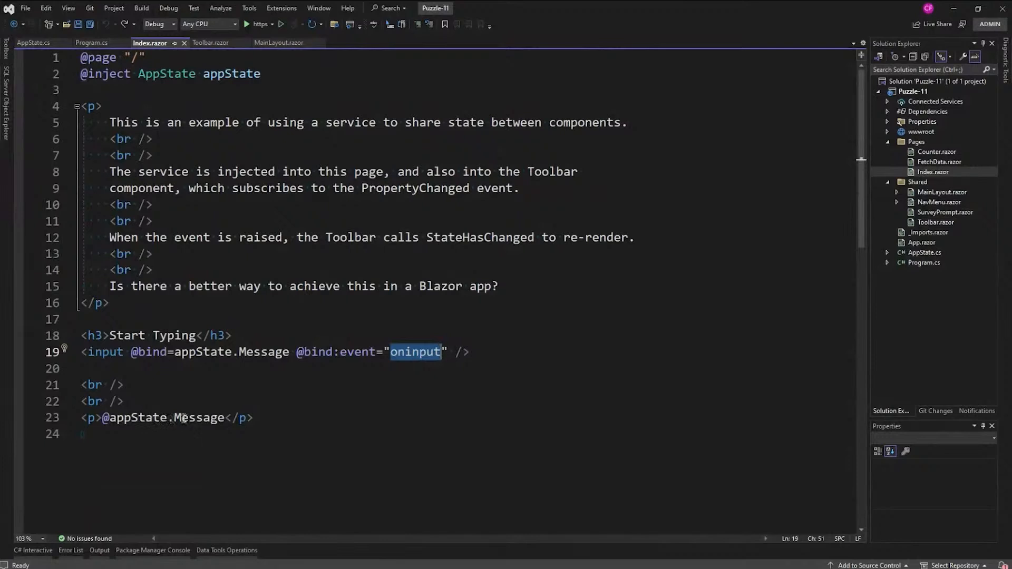
{"action": "mouse_move", "coordinate": [187, 417]}
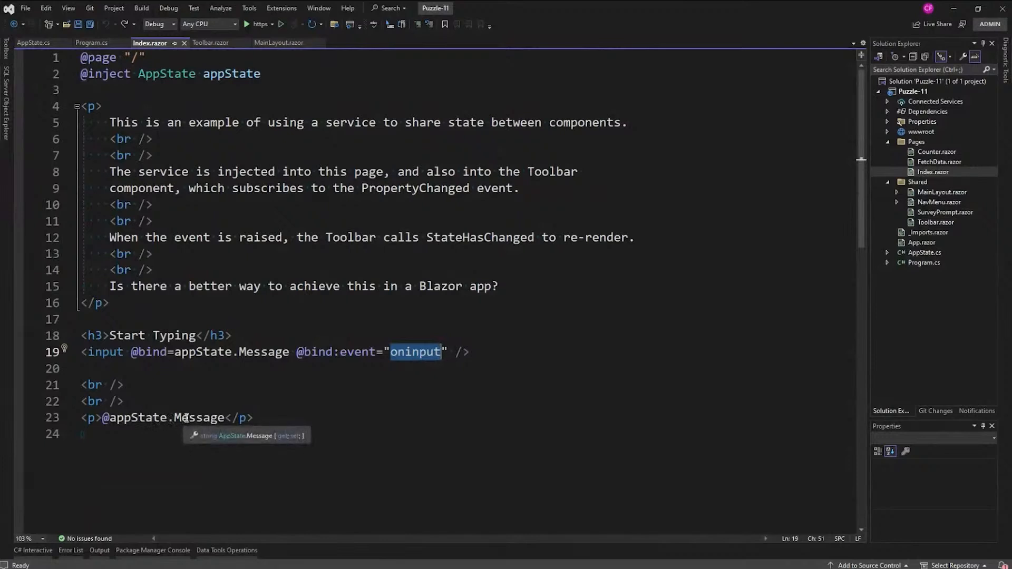
{"action": "left_click", "coordinate": [209, 43]}
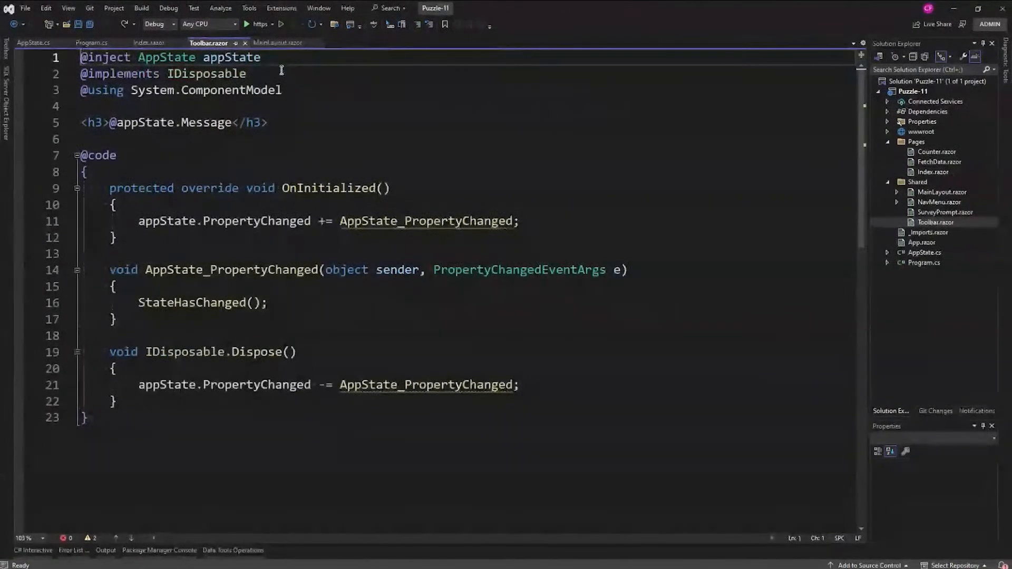
Highlight the PropertyChanged -= unsubscribe in Toolbar's Dispose and show MainLayout.razor.
{"action": "left_click", "coordinate": [245, 73]}
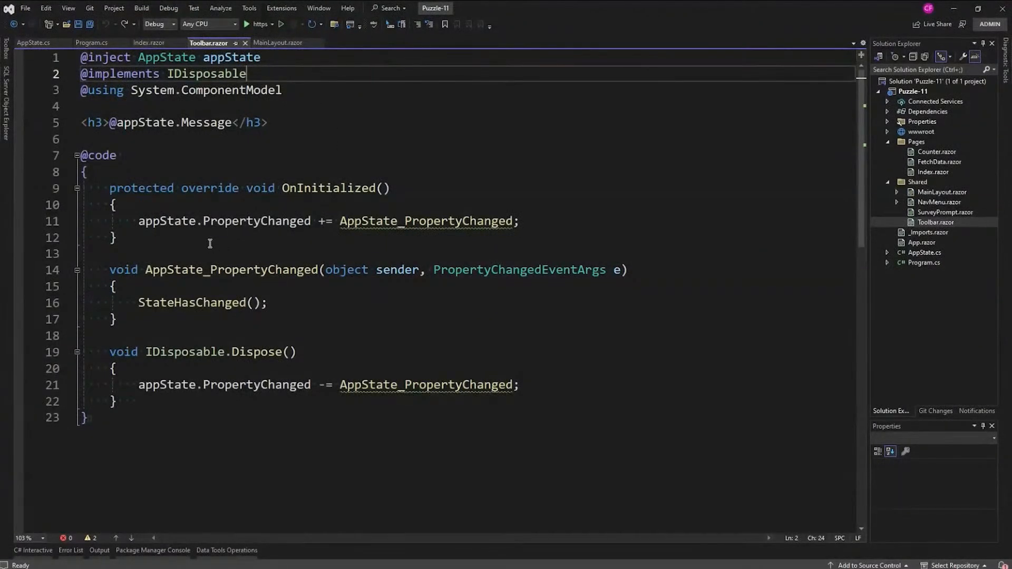
{"action": "mouse_move", "coordinate": [423, 228]}
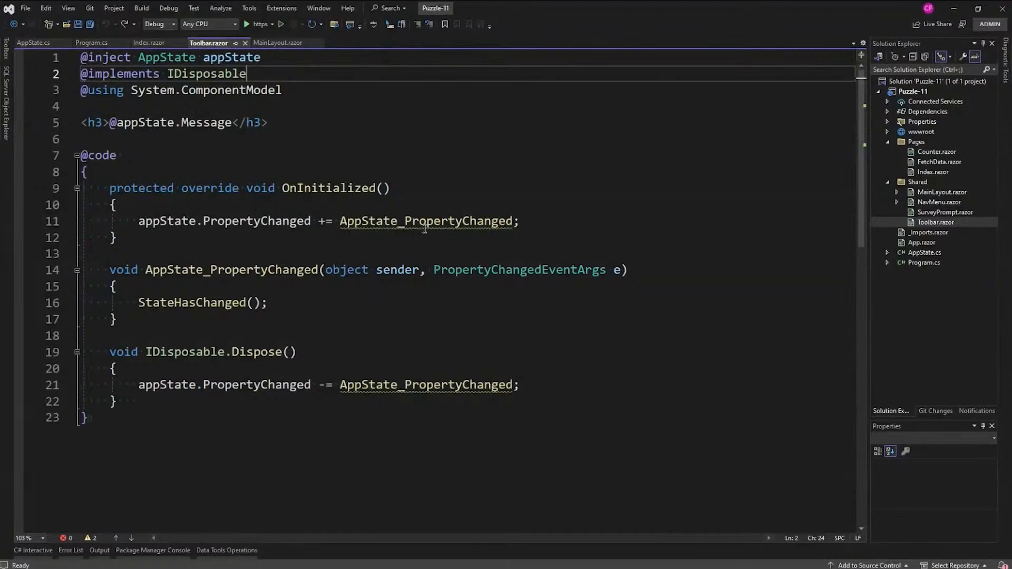
{"action": "mouse_move", "coordinate": [193, 302]}
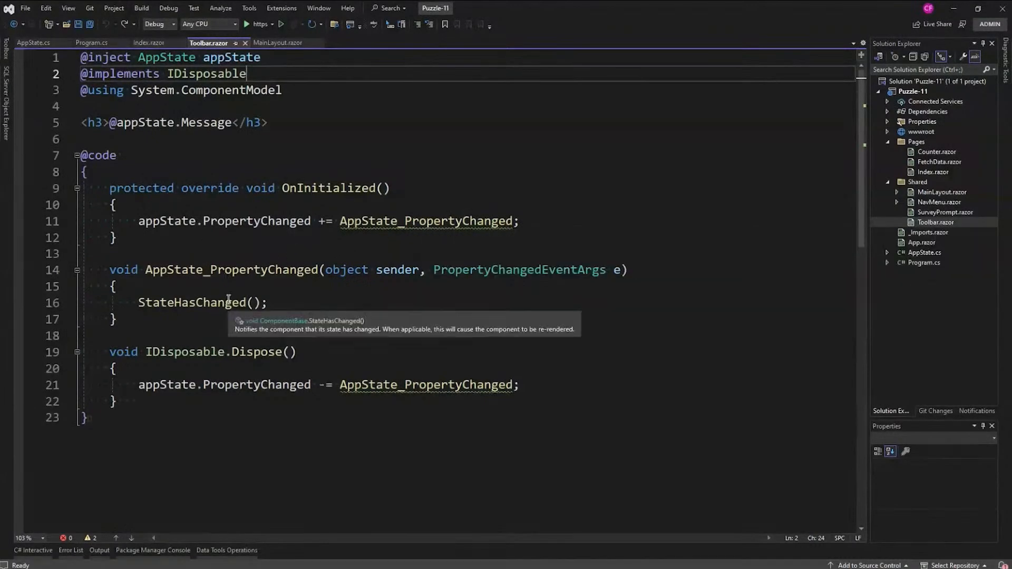
{"action": "double_click", "coordinate": [322, 384]}
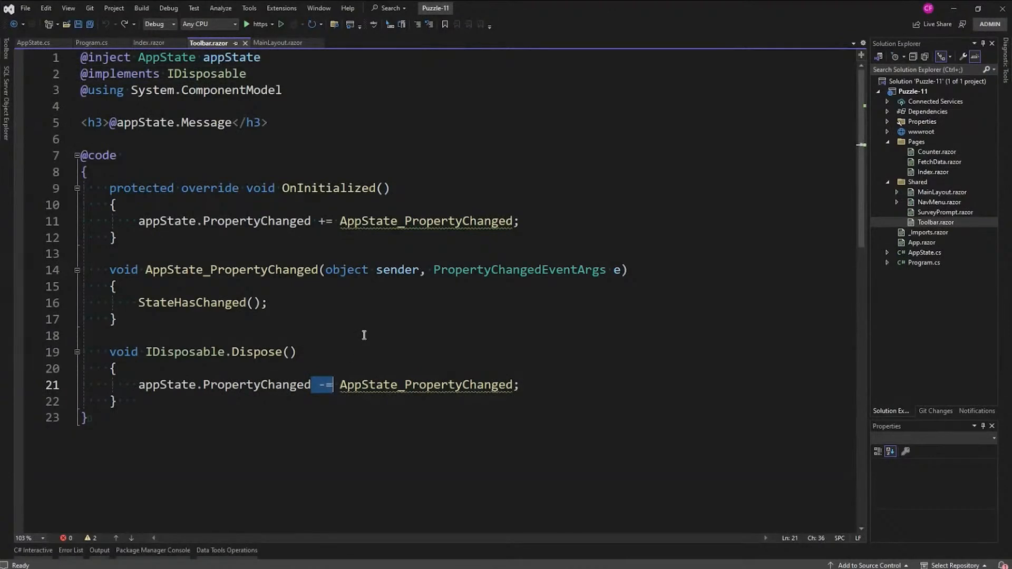
{"action": "mouse_move", "coordinate": [294, 270]}
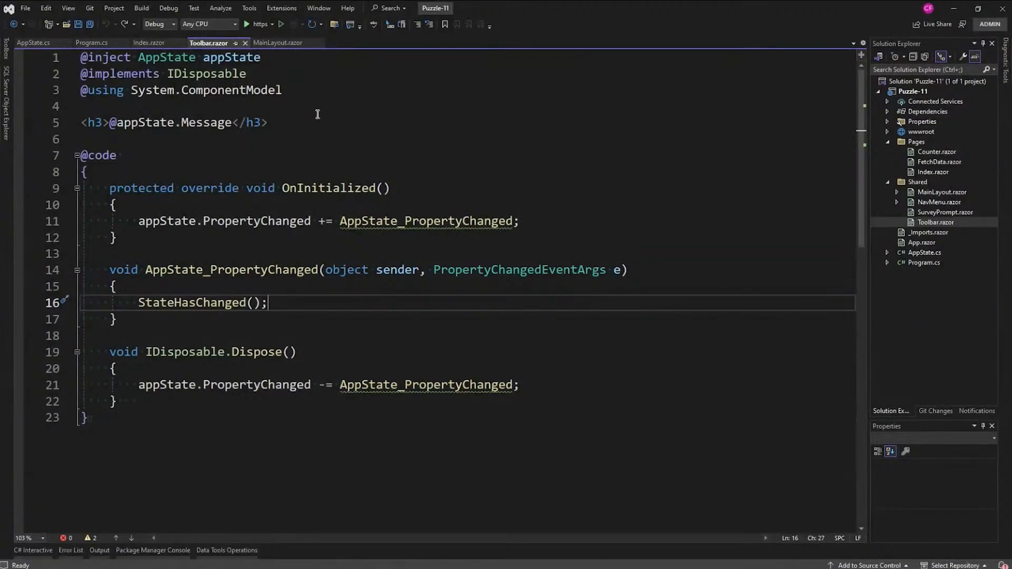
{"action": "left_click", "coordinate": [277, 43]}
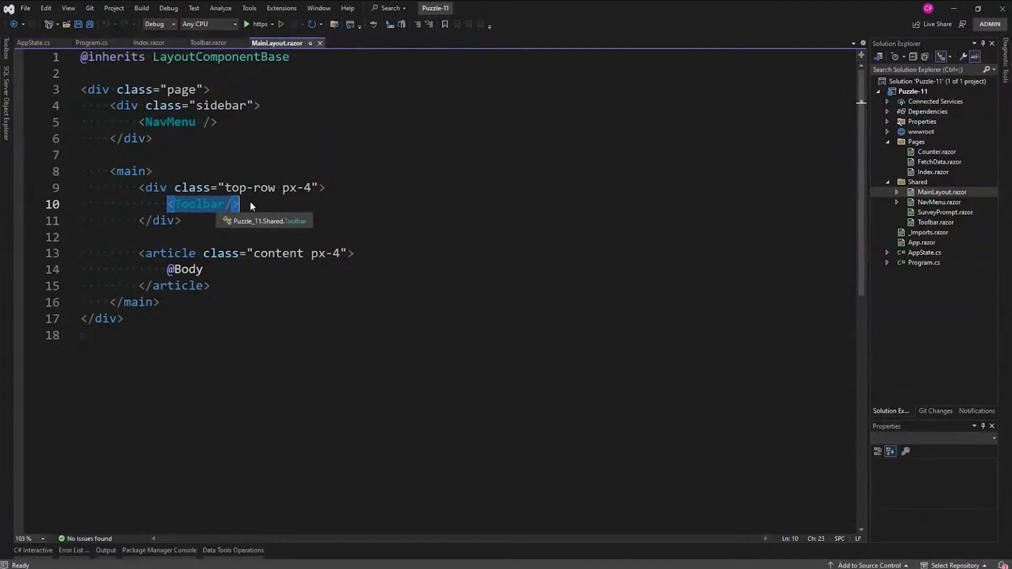
{"action": "mouse_move", "coordinate": [508, 204]}
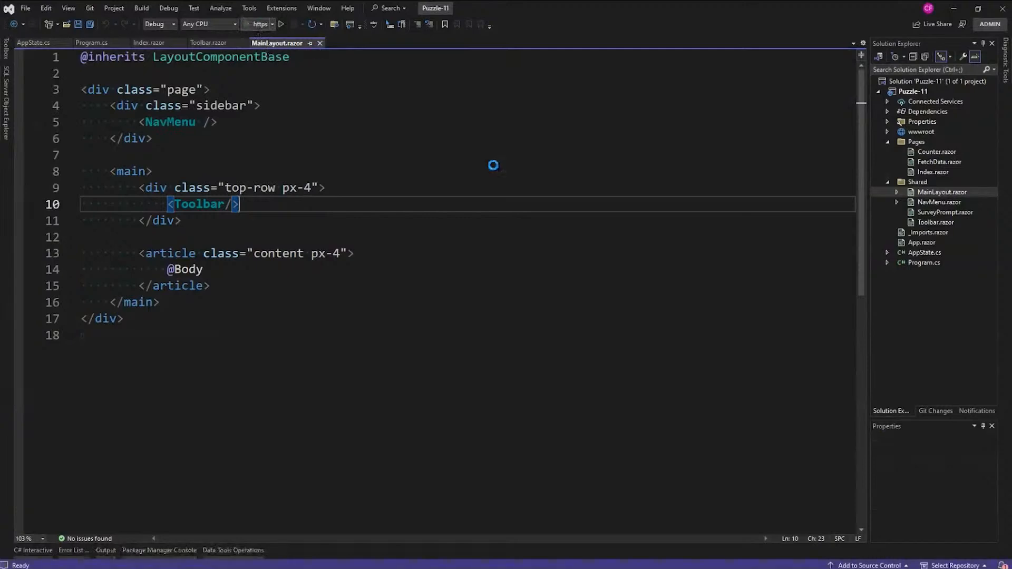
Build and launch Puzzle-11 in the browser via the https Start button.
{"action": "left_click", "coordinate": [280, 24]}
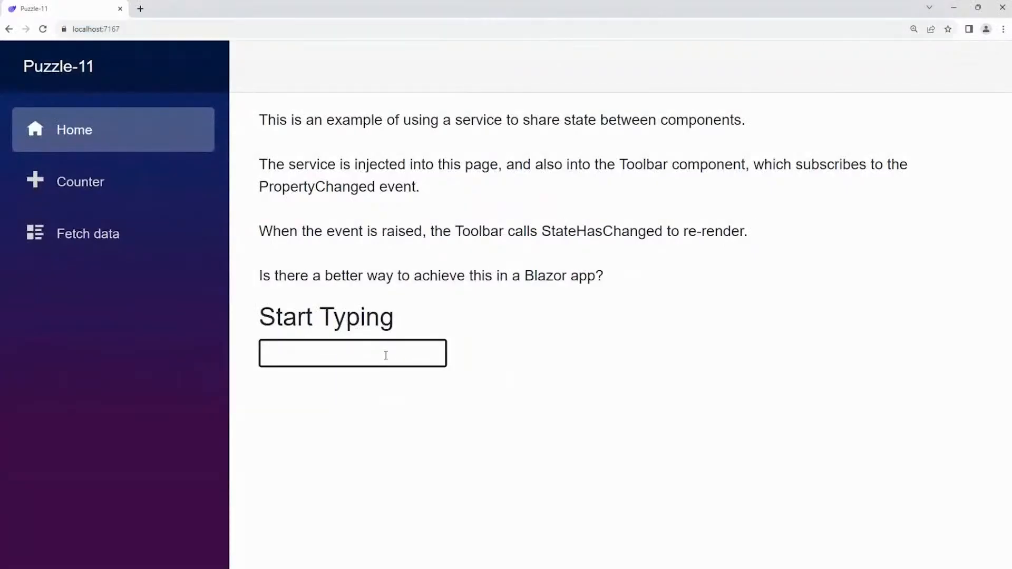
Type 'Hey!' into the Start Typing box and watch the toolbar update.
{"action": "type", "text": "Hey!"}
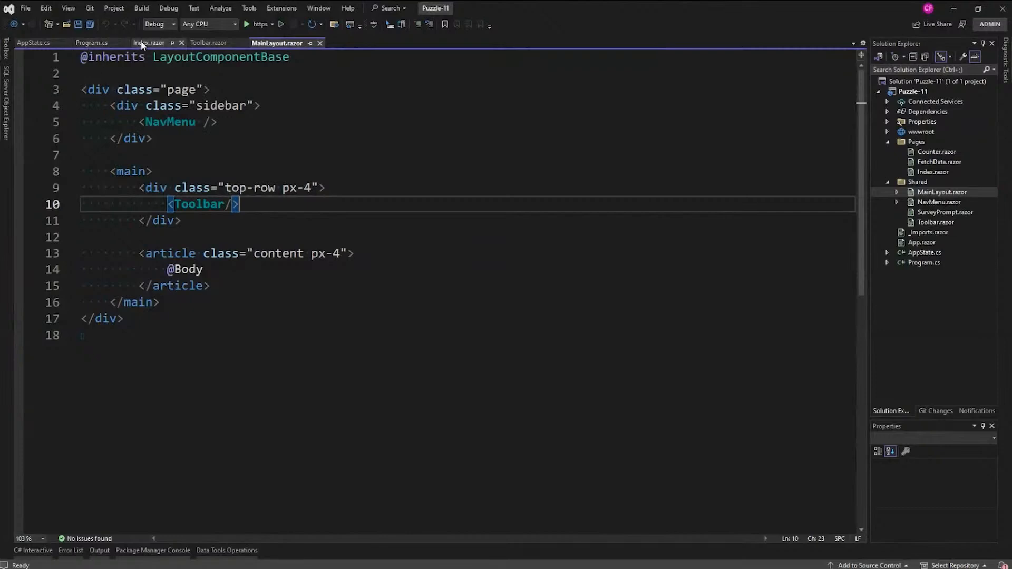
Return to Index.razor showing the input bound to appState.Message on oninput.
{"action": "left_click", "coordinate": [147, 43]}
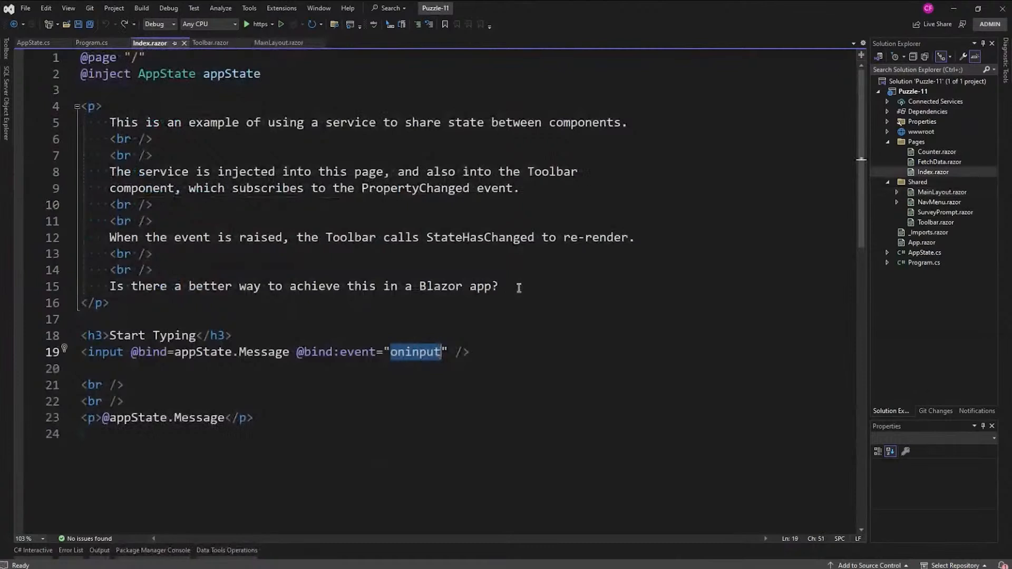
{"action": "mouse_move", "coordinate": [505, 296]}
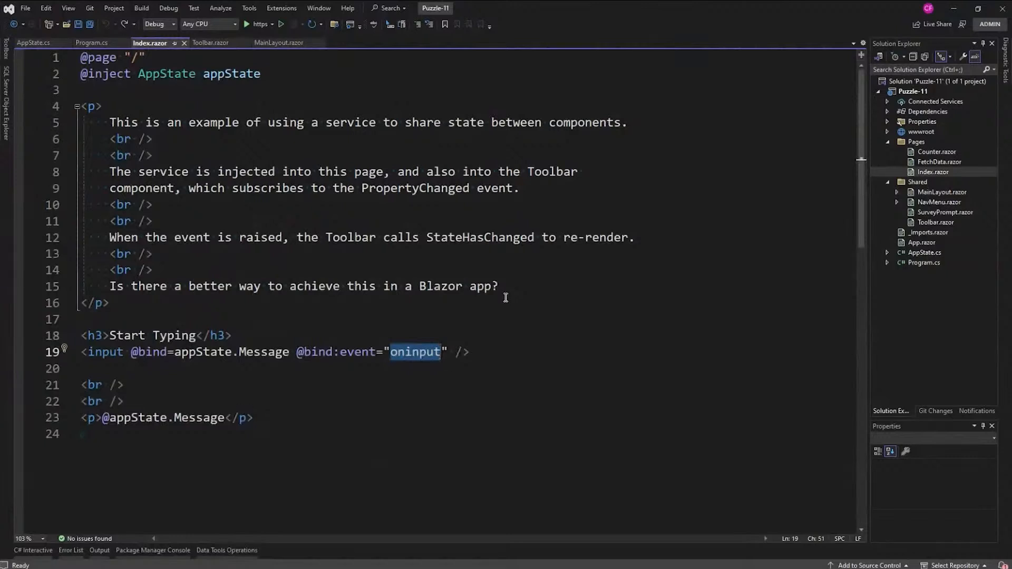
{"action": "mouse_move", "coordinate": [831, 222]}
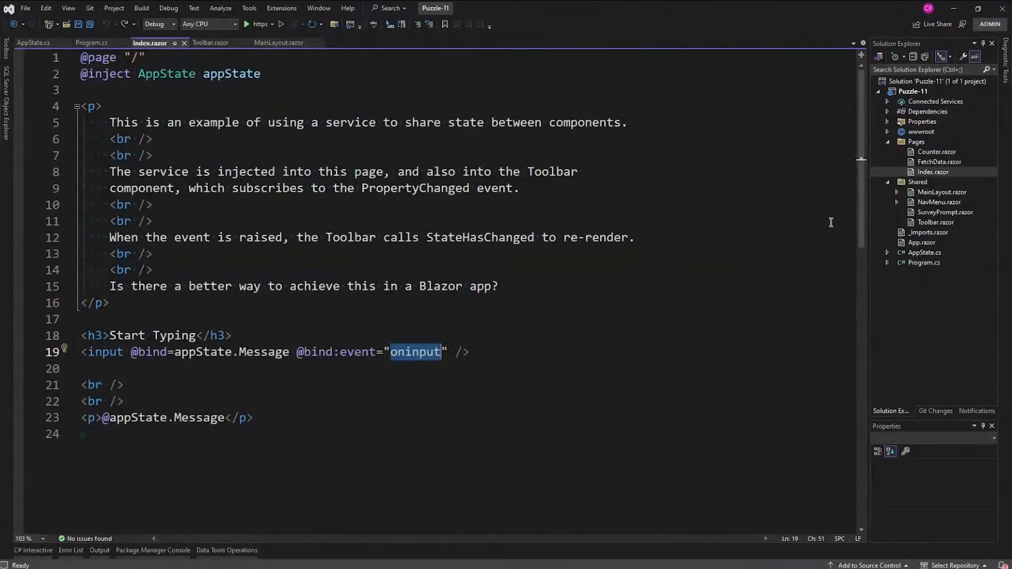
Replace AppState with a Shared CascadingAppState component, highlighting ChildContent and StateHasChanged.
{"action": "right_click", "coordinate": [923, 253]}
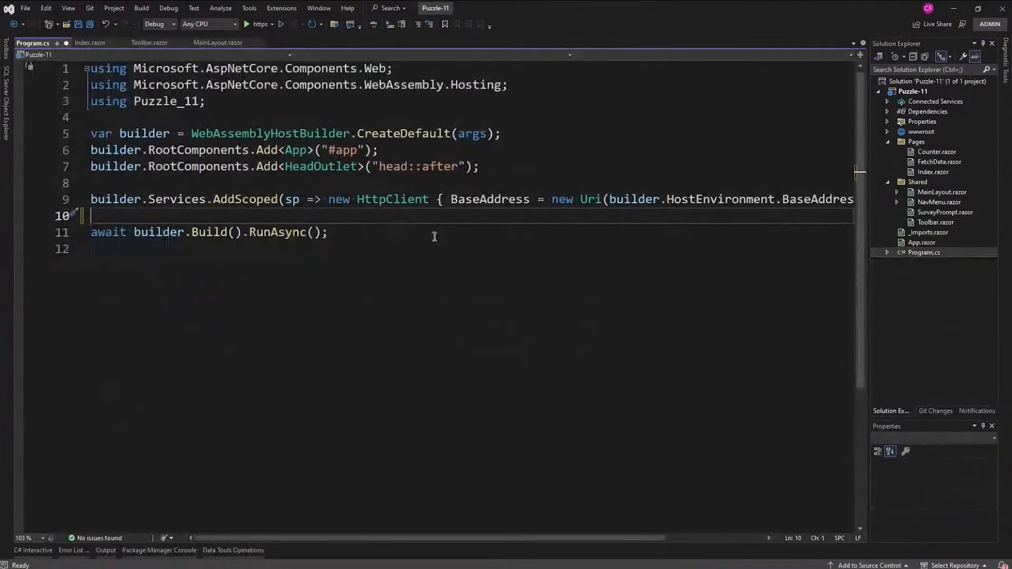
{"action": "mouse_move", "coordinate": [967, 199]}
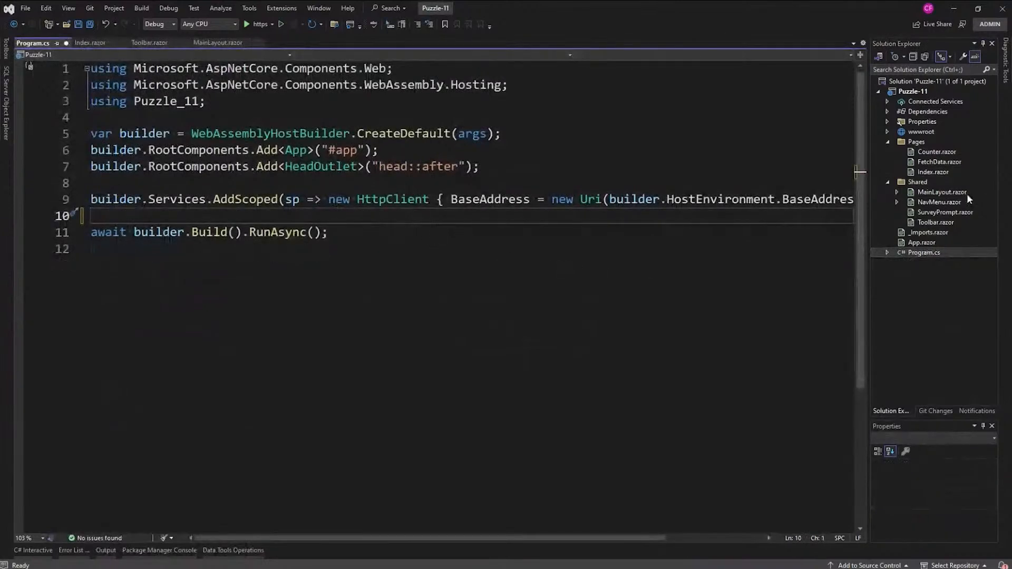
{"action": "right_click", "coordinate": [917, 182]}
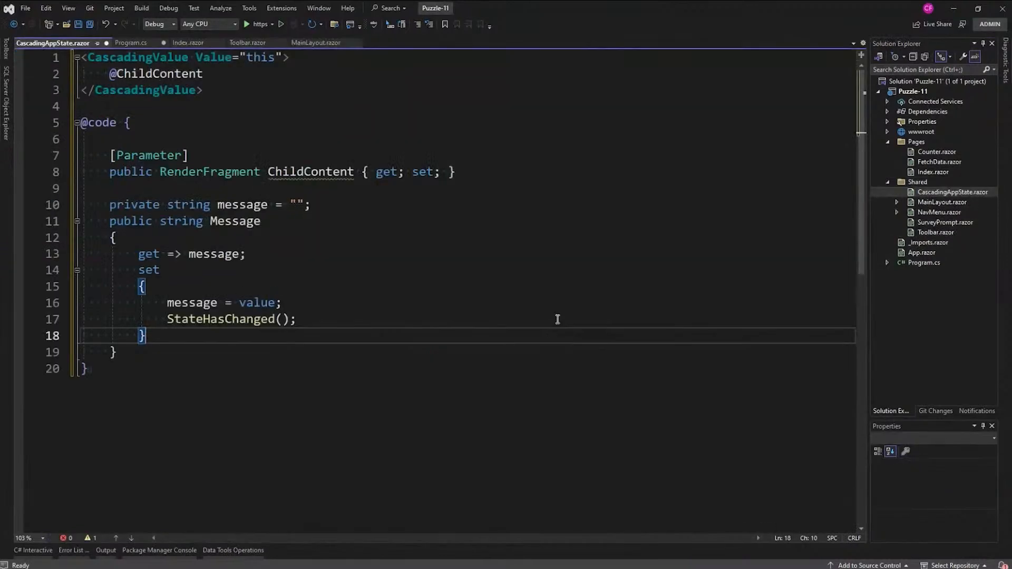
{"action": "mouse_move", "coordinate": [297, 87]}
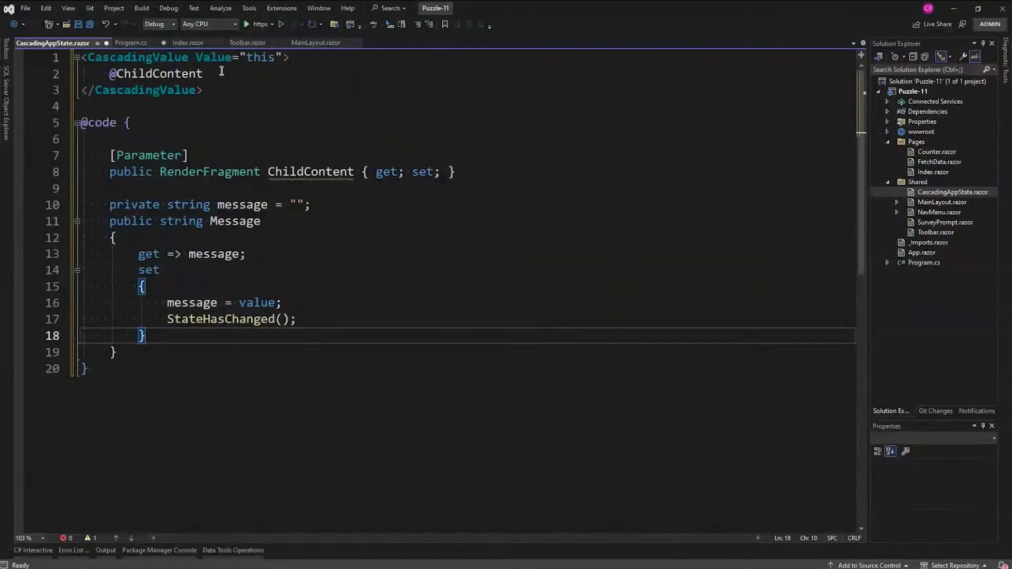
{"action": "double_click", "coordinate": [155, 73]}
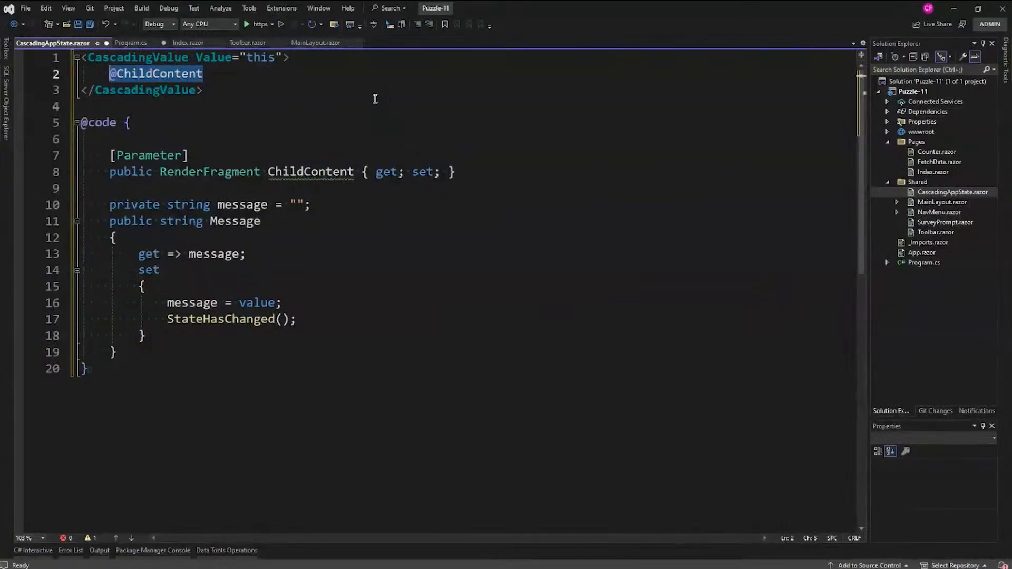
{"action": "mouse_move", "coordinate": [330, 127]}
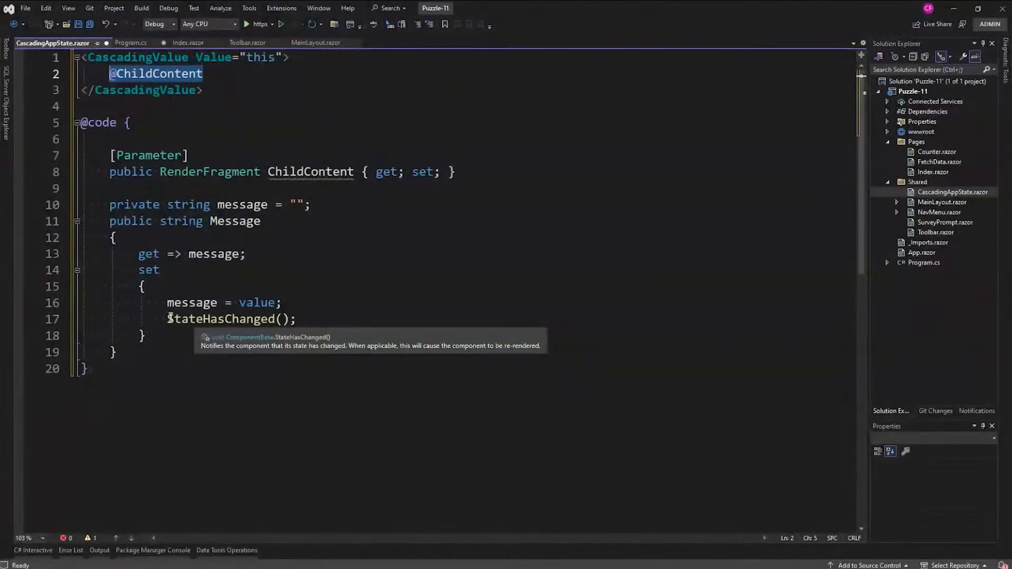
{"action": "double_click", "coordinate": [222, 319]}
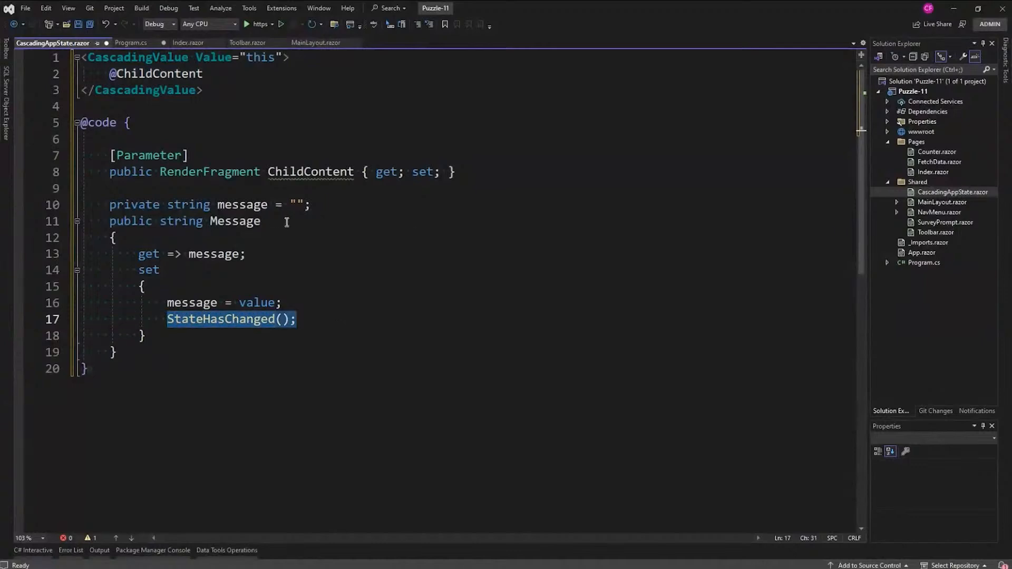
{"action": "mouse_move", "coordinate": [294, 222]}
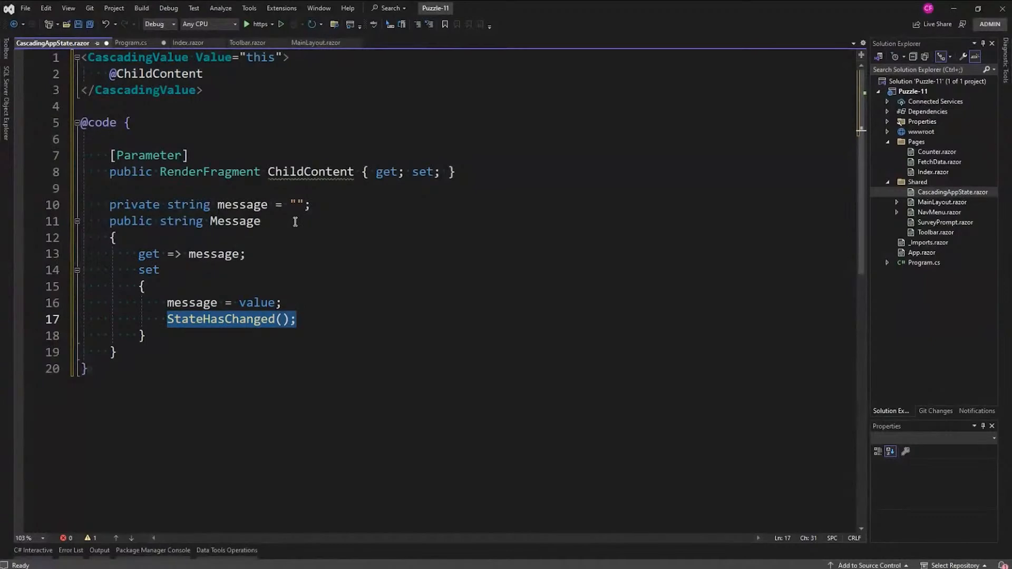
{"action": "mouse_move", "coordinate": [299, 252]}
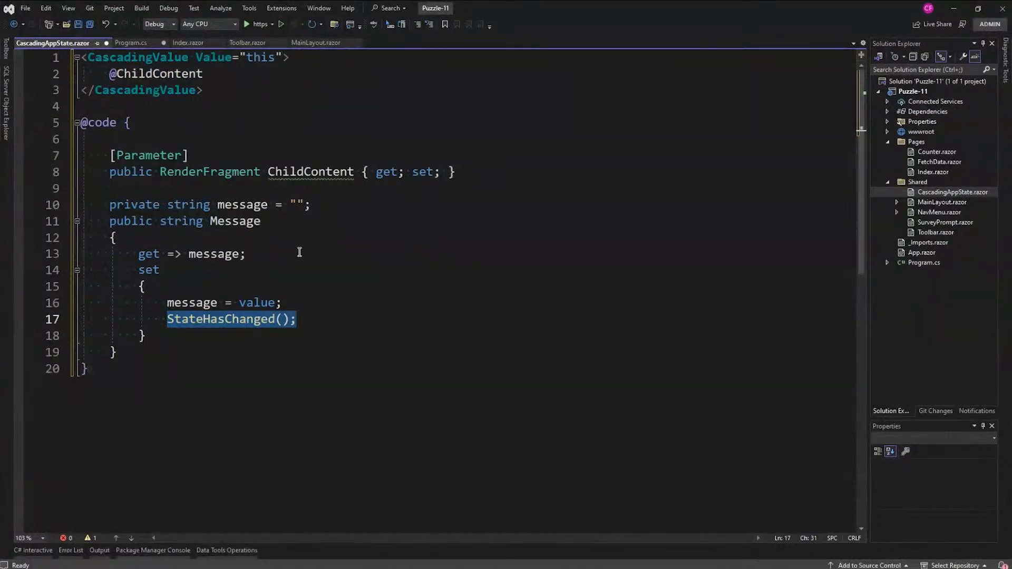
{"action": "mouse_move", "coordinate": [219, 72]}
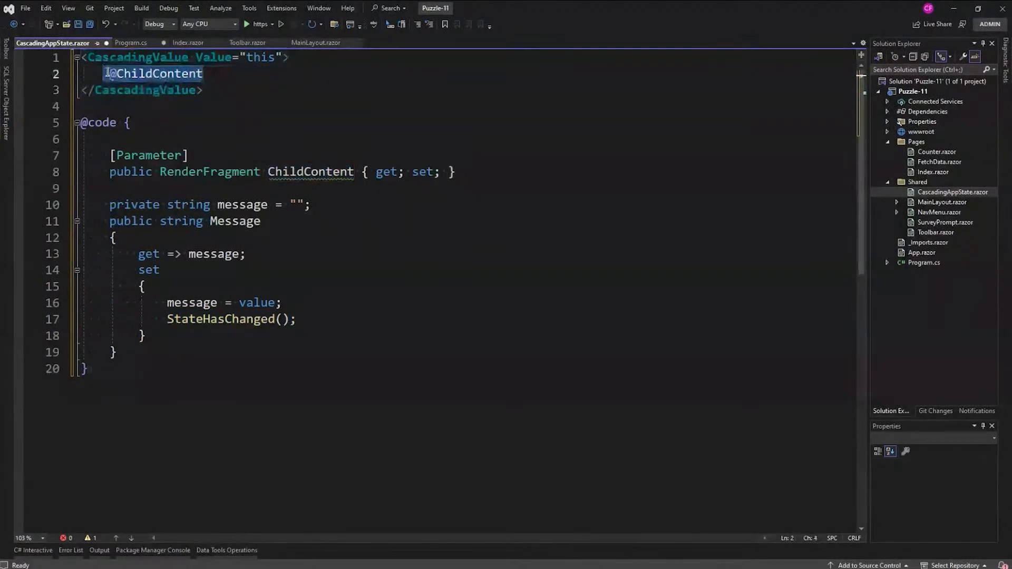
{"action": "left_click", "coordinate": [183, 73]}
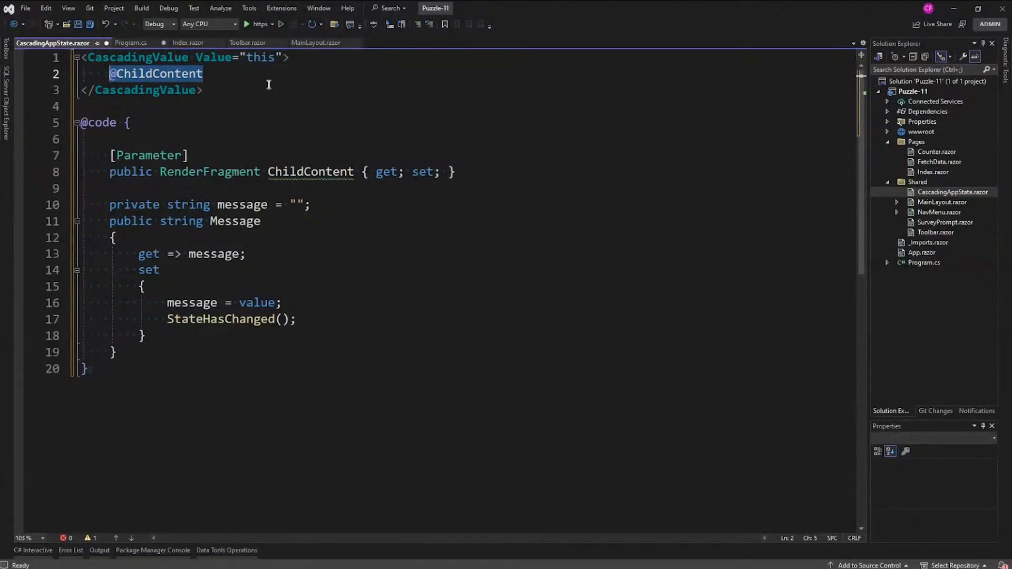
{"action": "mouse_move", "coordinate": [288, 80]}
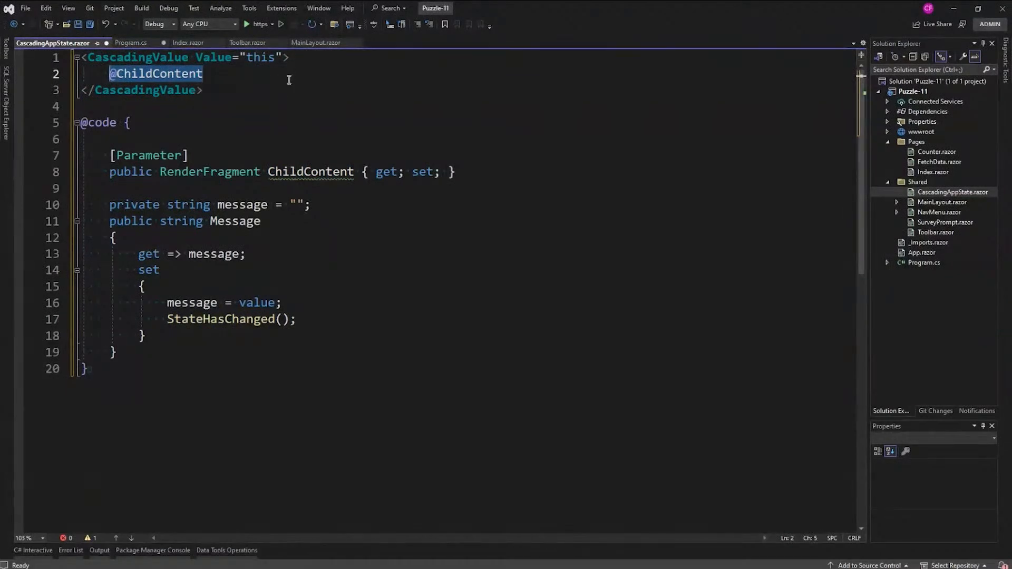
{"action": "mouse_move", "coordinate": [281, 89]}
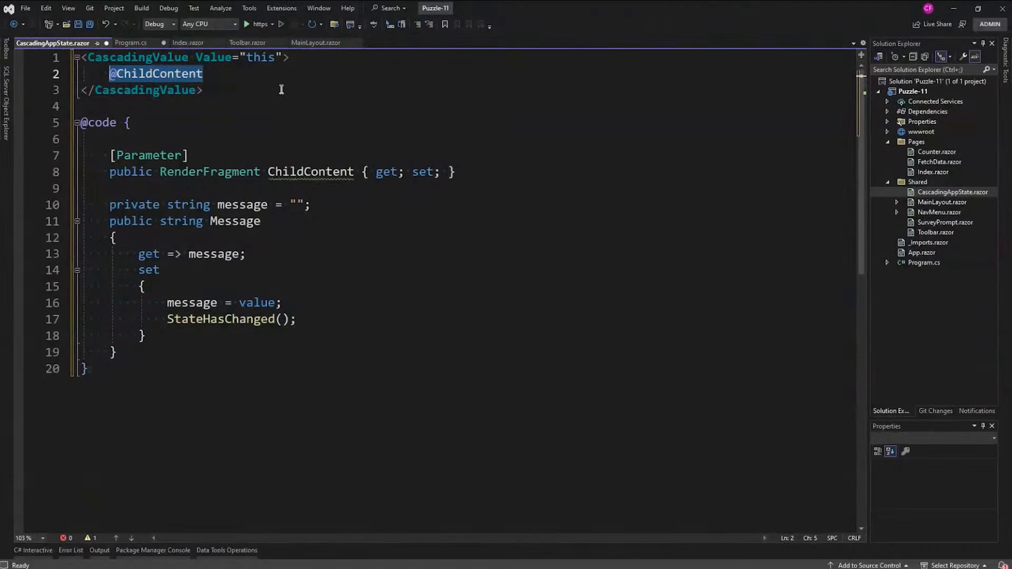
{"action": "mouse_move", "coordinate": [511, 167]}
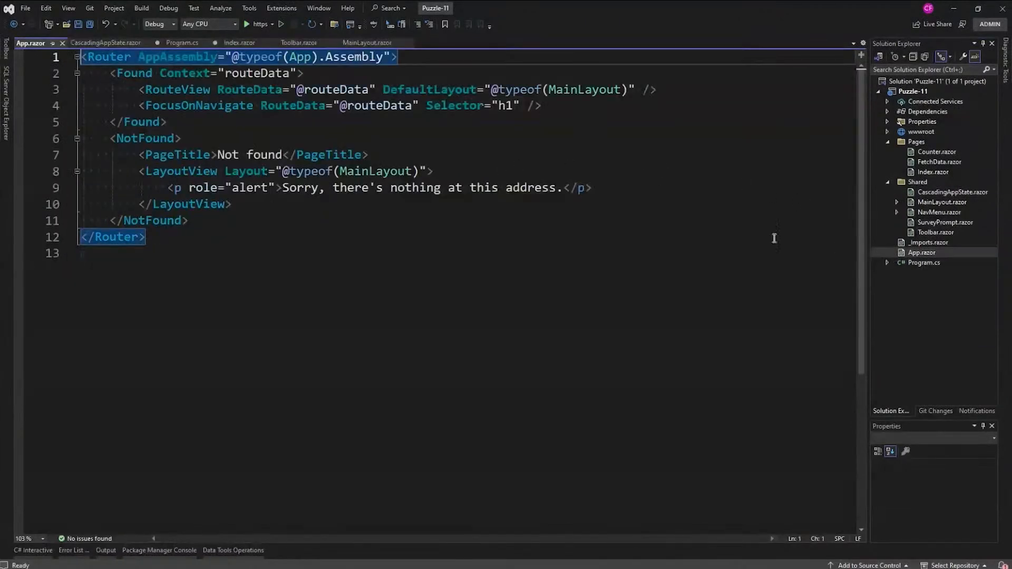
Wrap the App.razor Router between <CascadingAppState> and </CascadingAppState> tags.
{"action": "type", "text": "<CascadingAppState>"}
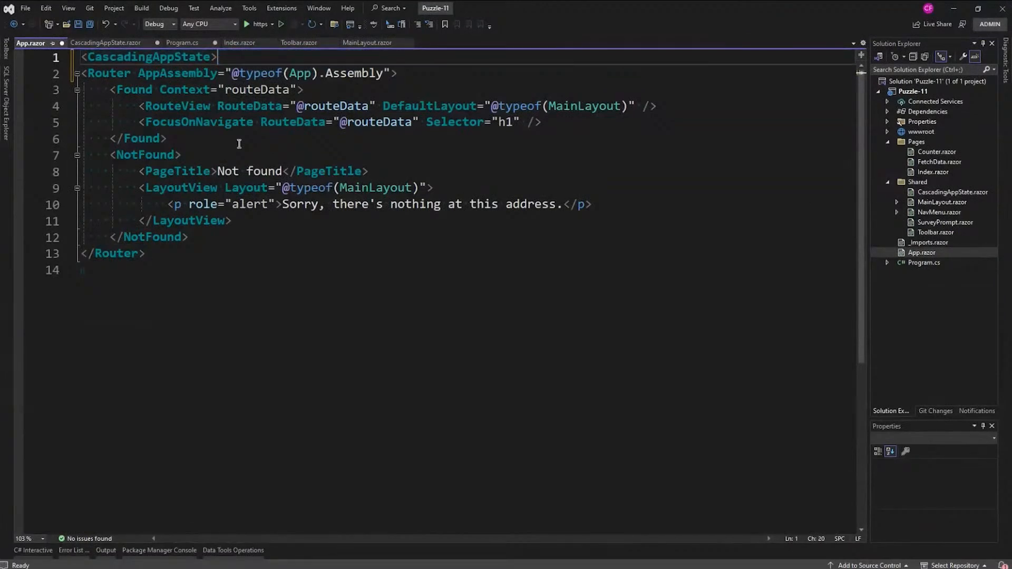
{"action": "type", "text": "</CascadingAppState>"}
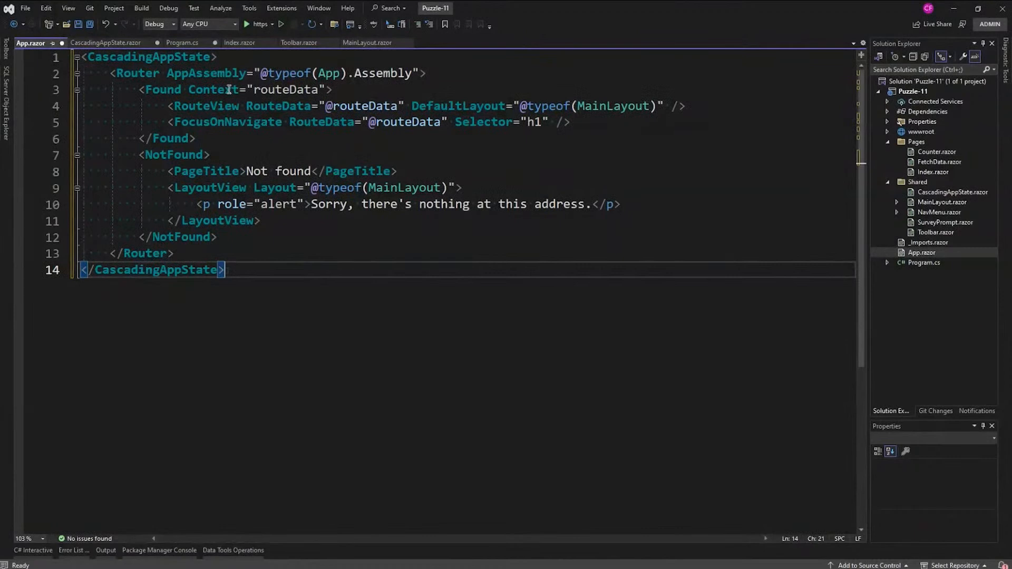
{"action": "mouse_move", "coordinate": [439, 330]}
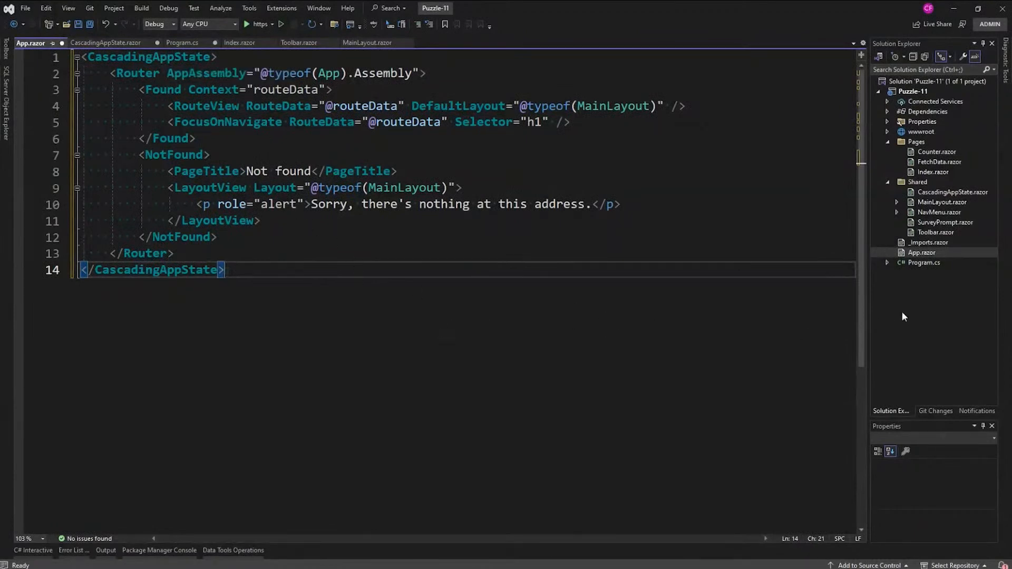
{"action": "left_click", "coordinate": [298, 43]}
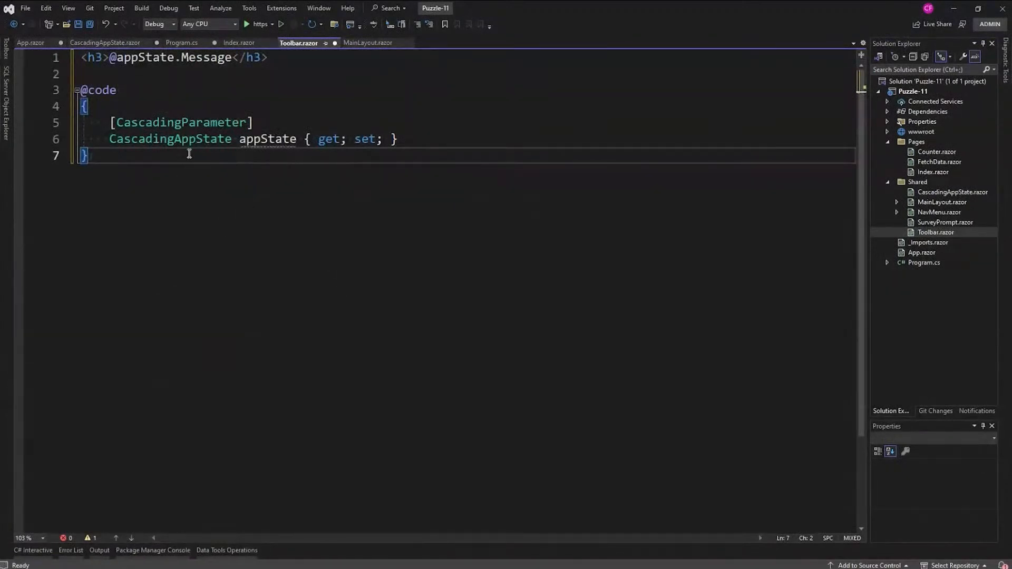
Highlight the appState CascadingParameter property of type CascadingAppState in Toolbar.razor.
{"action": "double_click", "coordinate": [266, 139]}
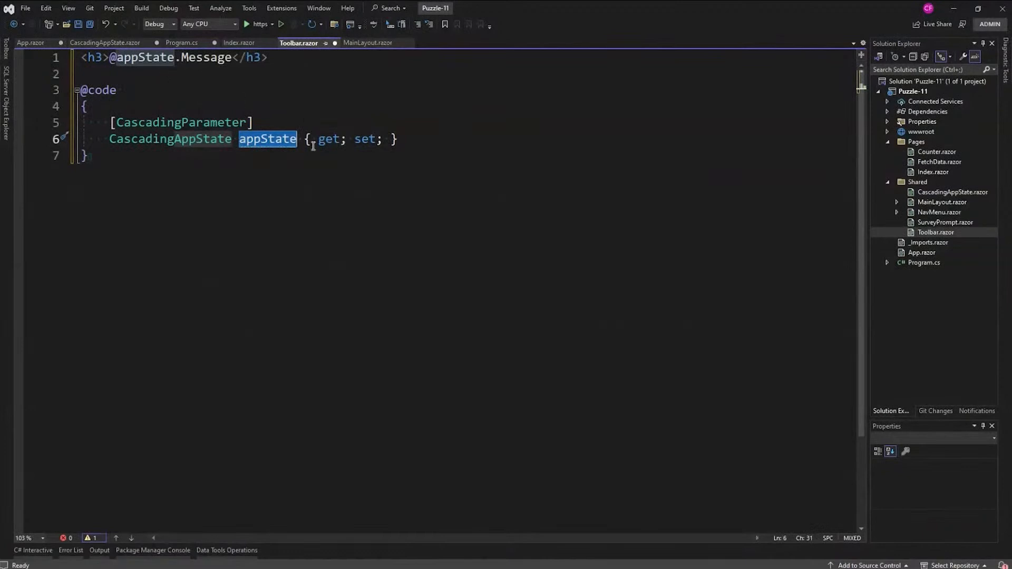
{"action": "mouse_move", "coordinate": [385, 190]}
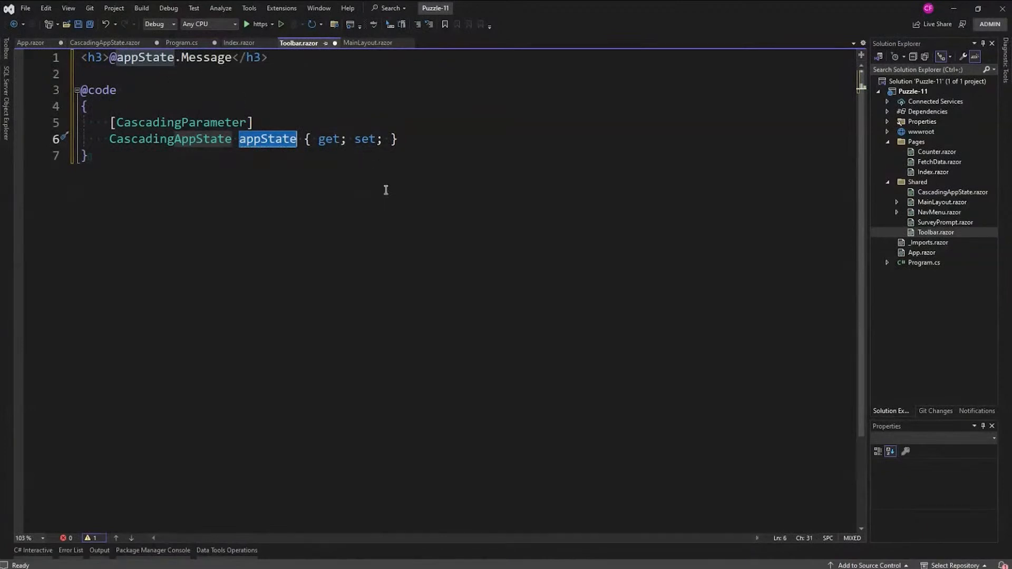
{"action": "left_click", "coordinate": [239, 43]}
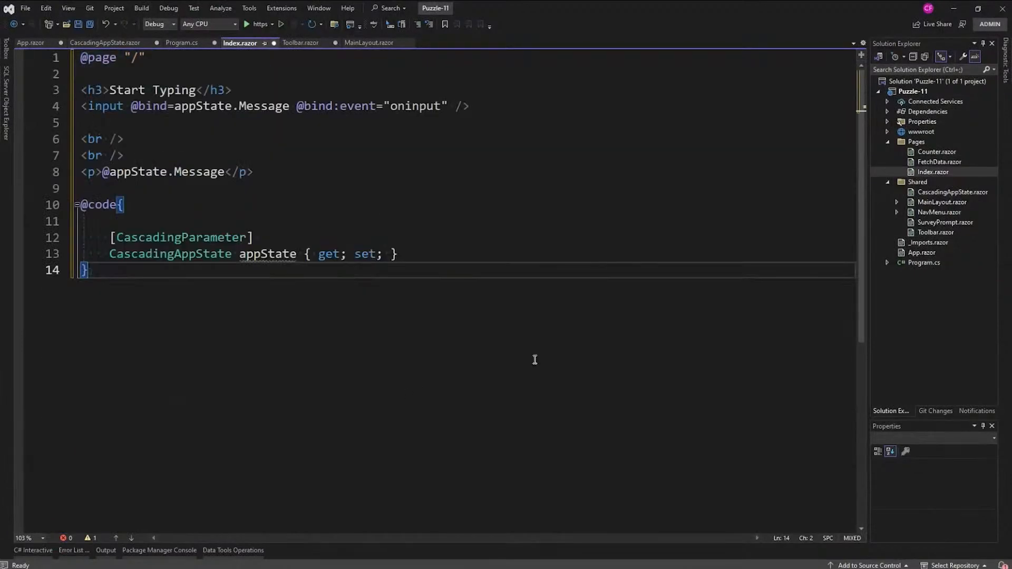
{"action": "mouse_move", "coordinate": [210, 140]}
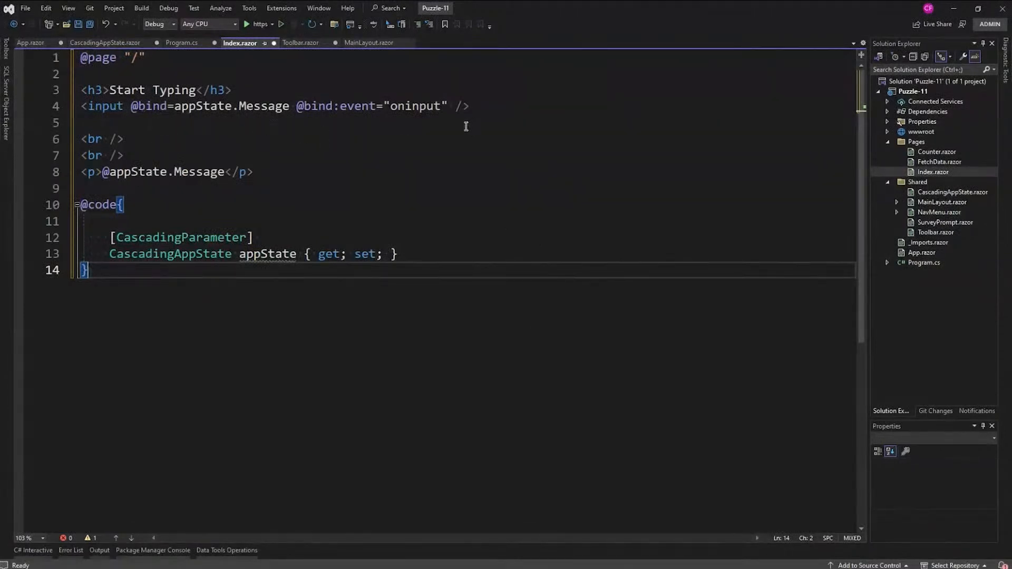
{"action": "mouse_move", "coordinate": [413, 210]}
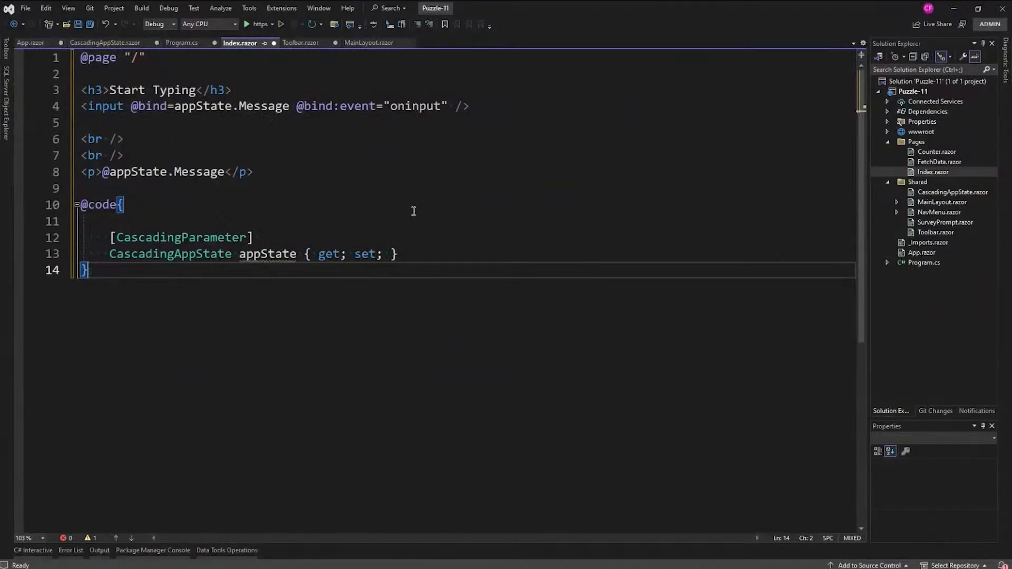
{"action": "mouse_move", "coordinate": [267, 254]}
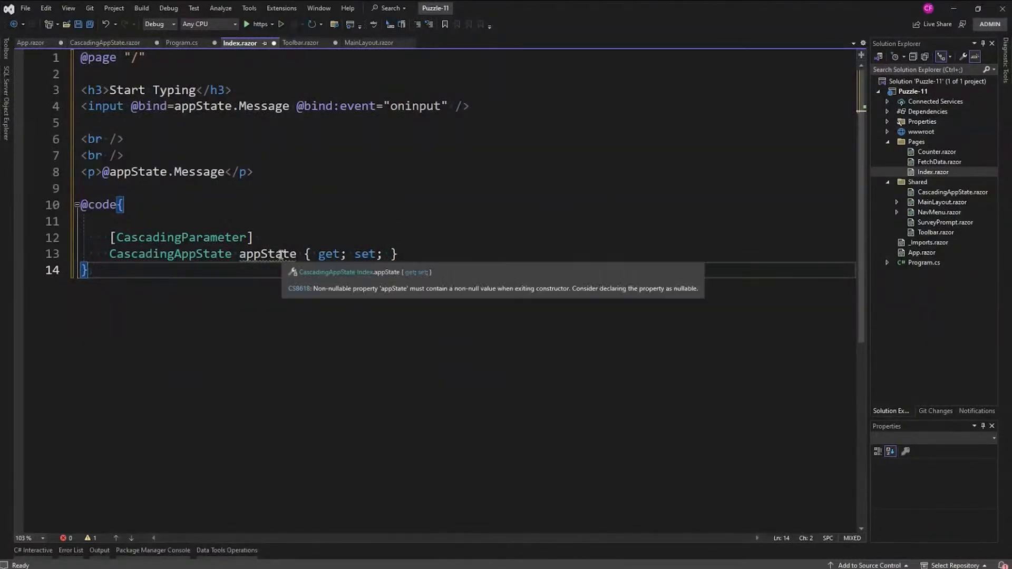
Highlight the appState cascading parameter property that Index.razor's input binds to.
{"action": "double_click", "coordinate": [265, 253]}
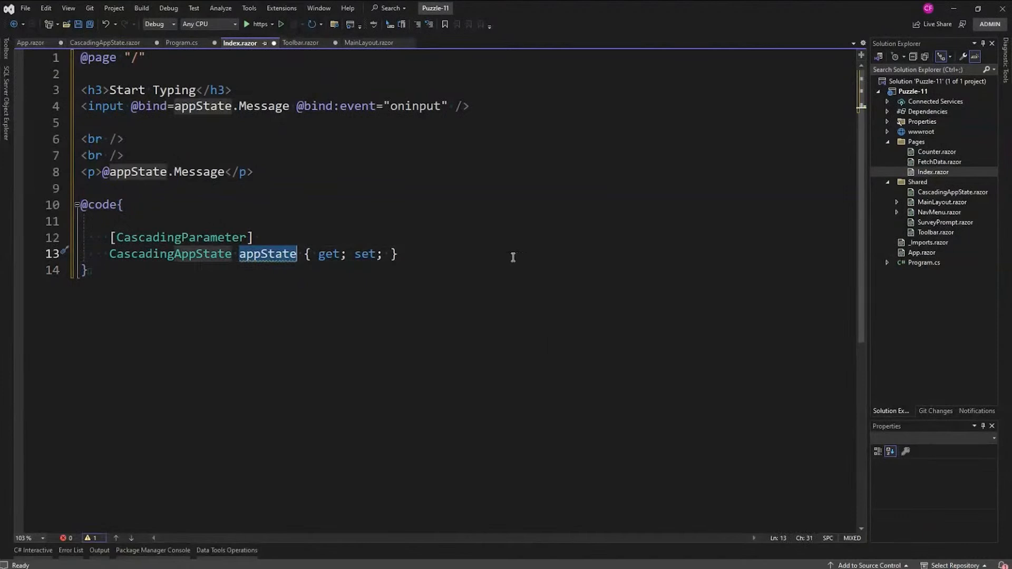
{"action": "mouse_move", "coordinate": [506, 248]}
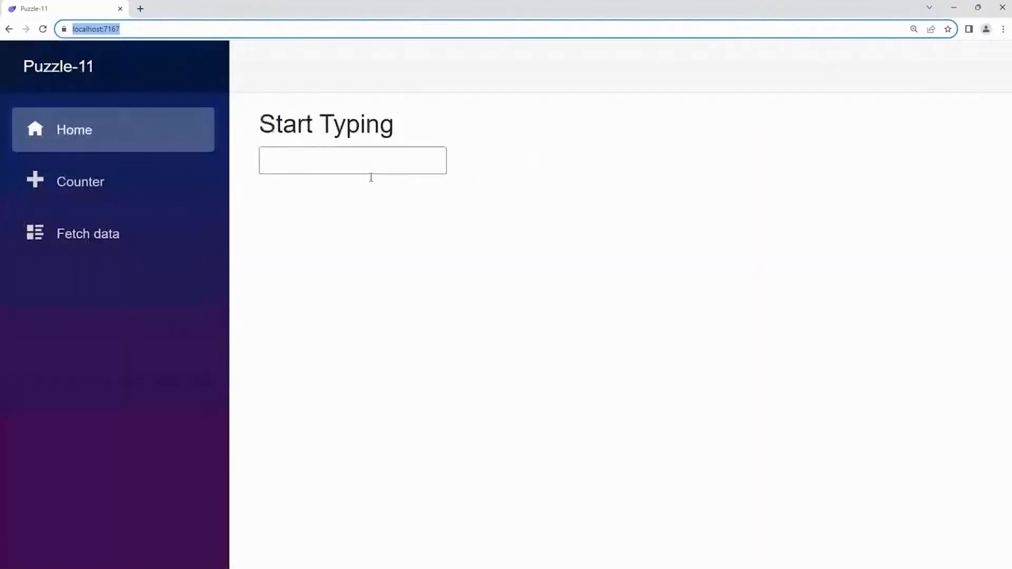
Type 'This is much better!' into the Start Typing textbox of the running app.
{"action": "type", "text": "This"}
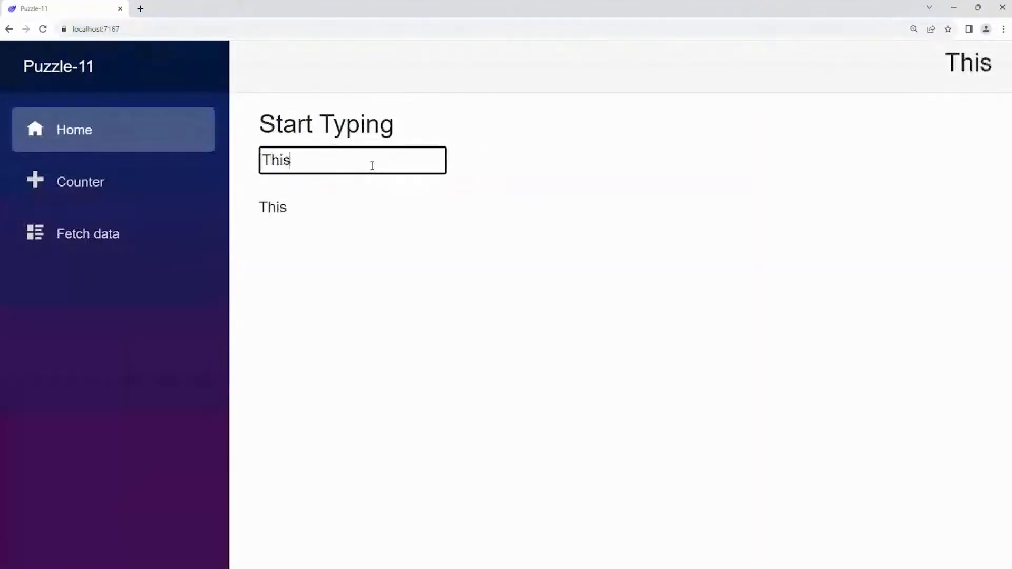
{"action": "type", "text": "is much b"}
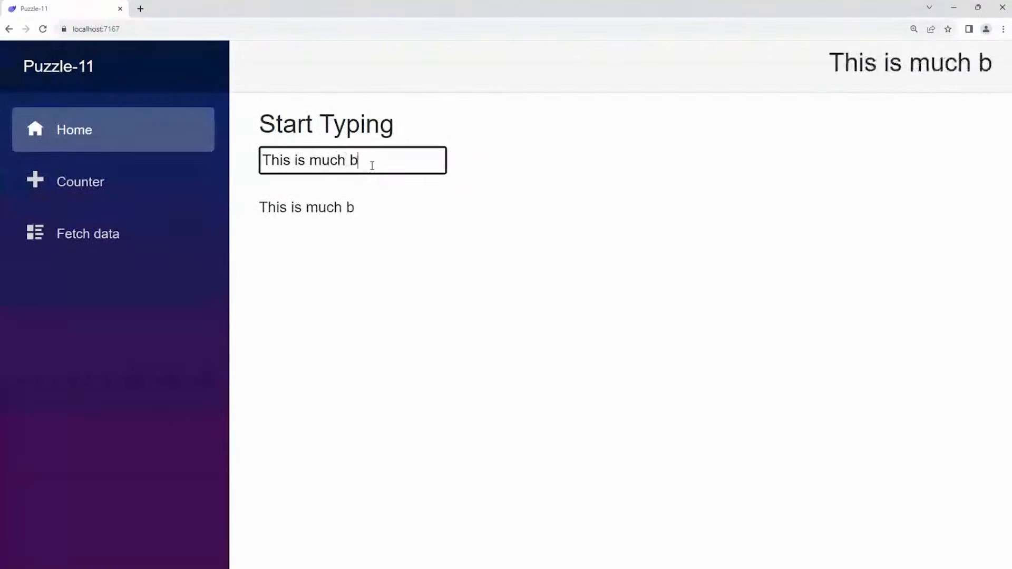
{"action": "type", "text": "etter!"}
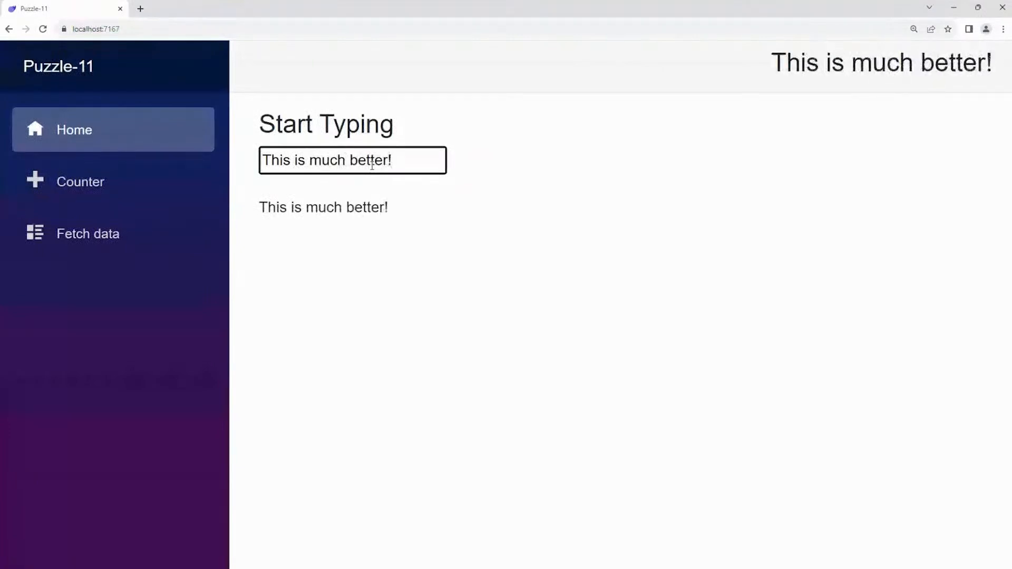